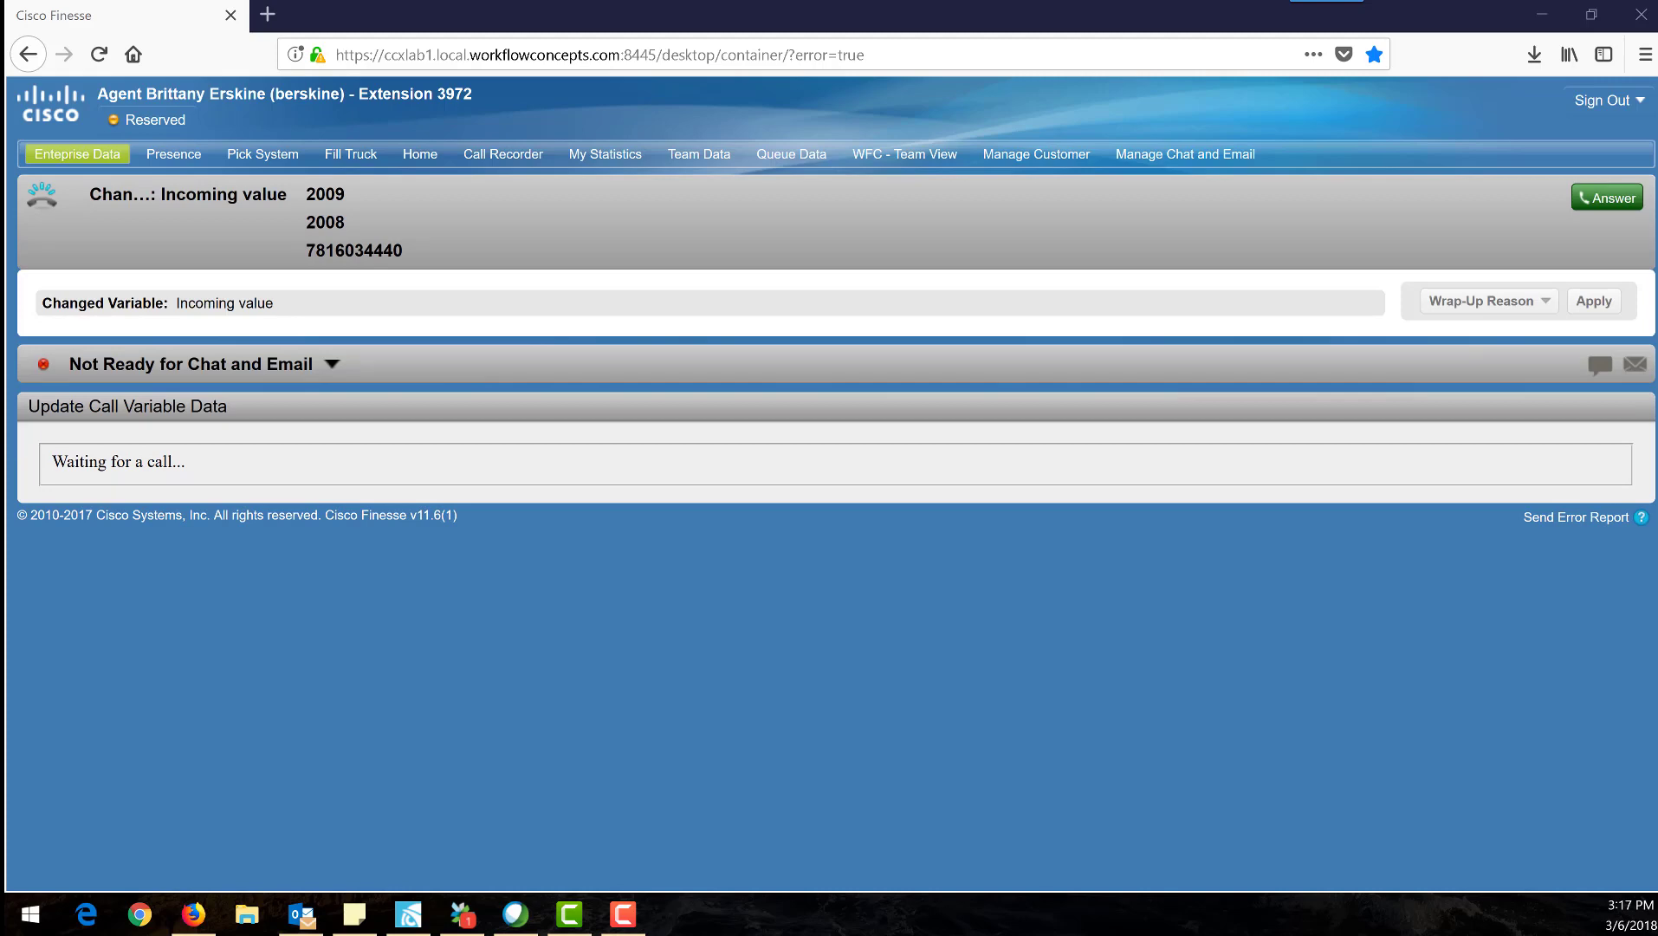
Step: Answer the incoming call from the call bar so the agent is talking
{"action": "left_click", "coordinate": [1607, 196]}
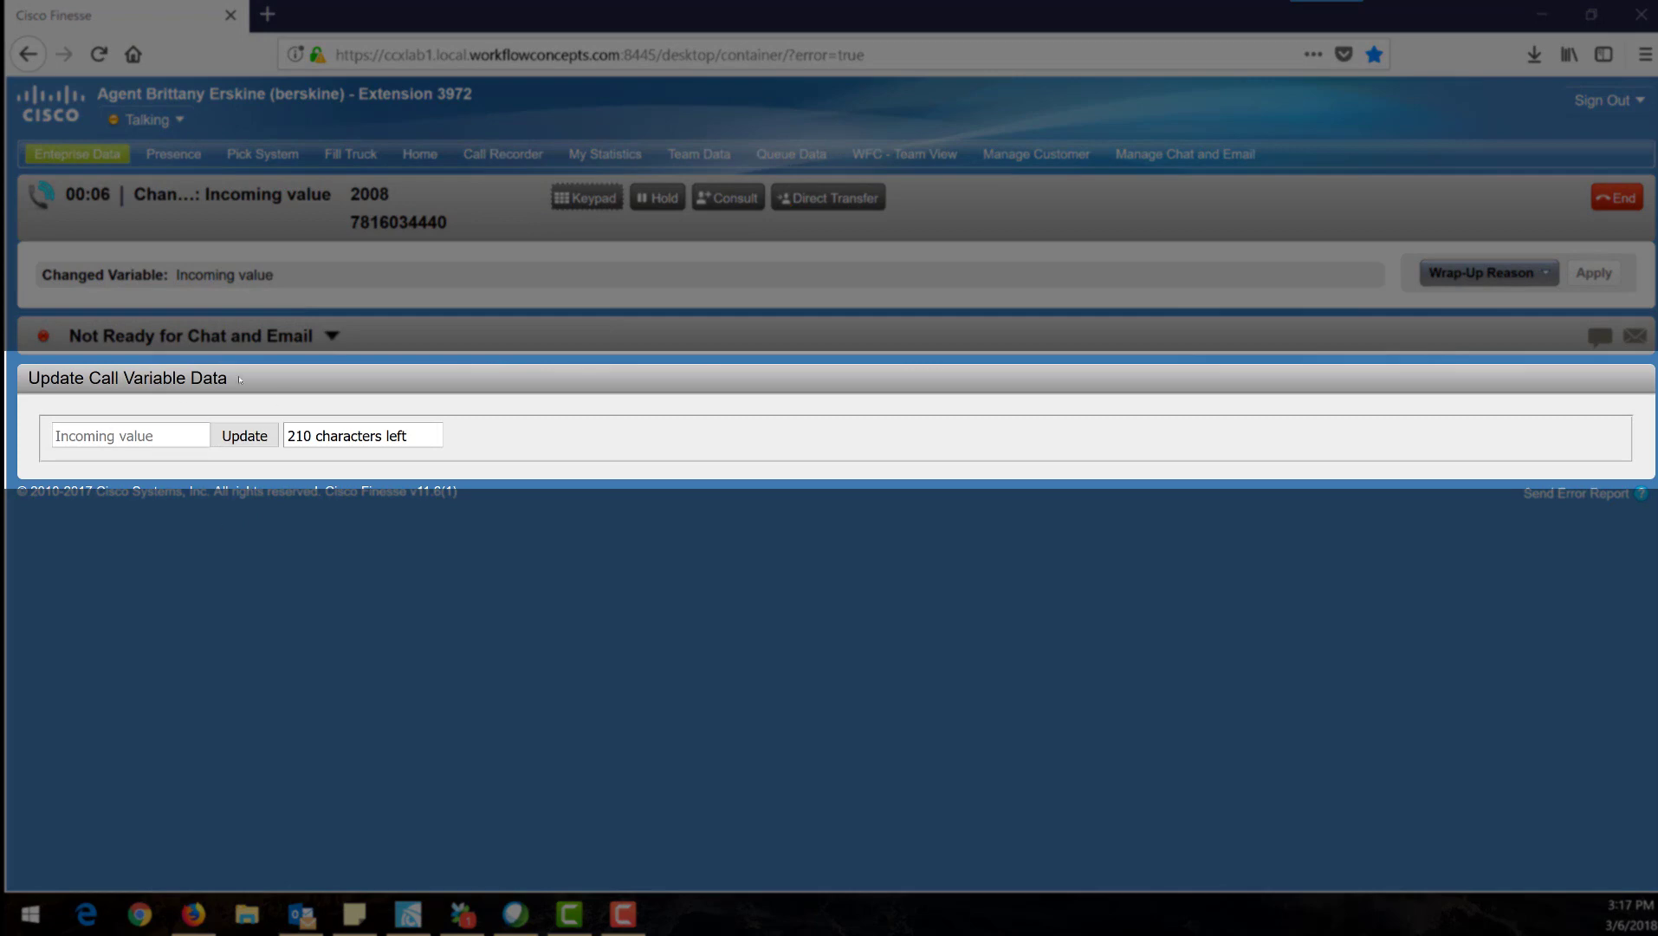
Step: Set the call variable to 'Customer authenticated, would like to reschedule their appointment for next tuesday at noon' and update it
{"action": "left_click", "coordinate": [106, 434]}
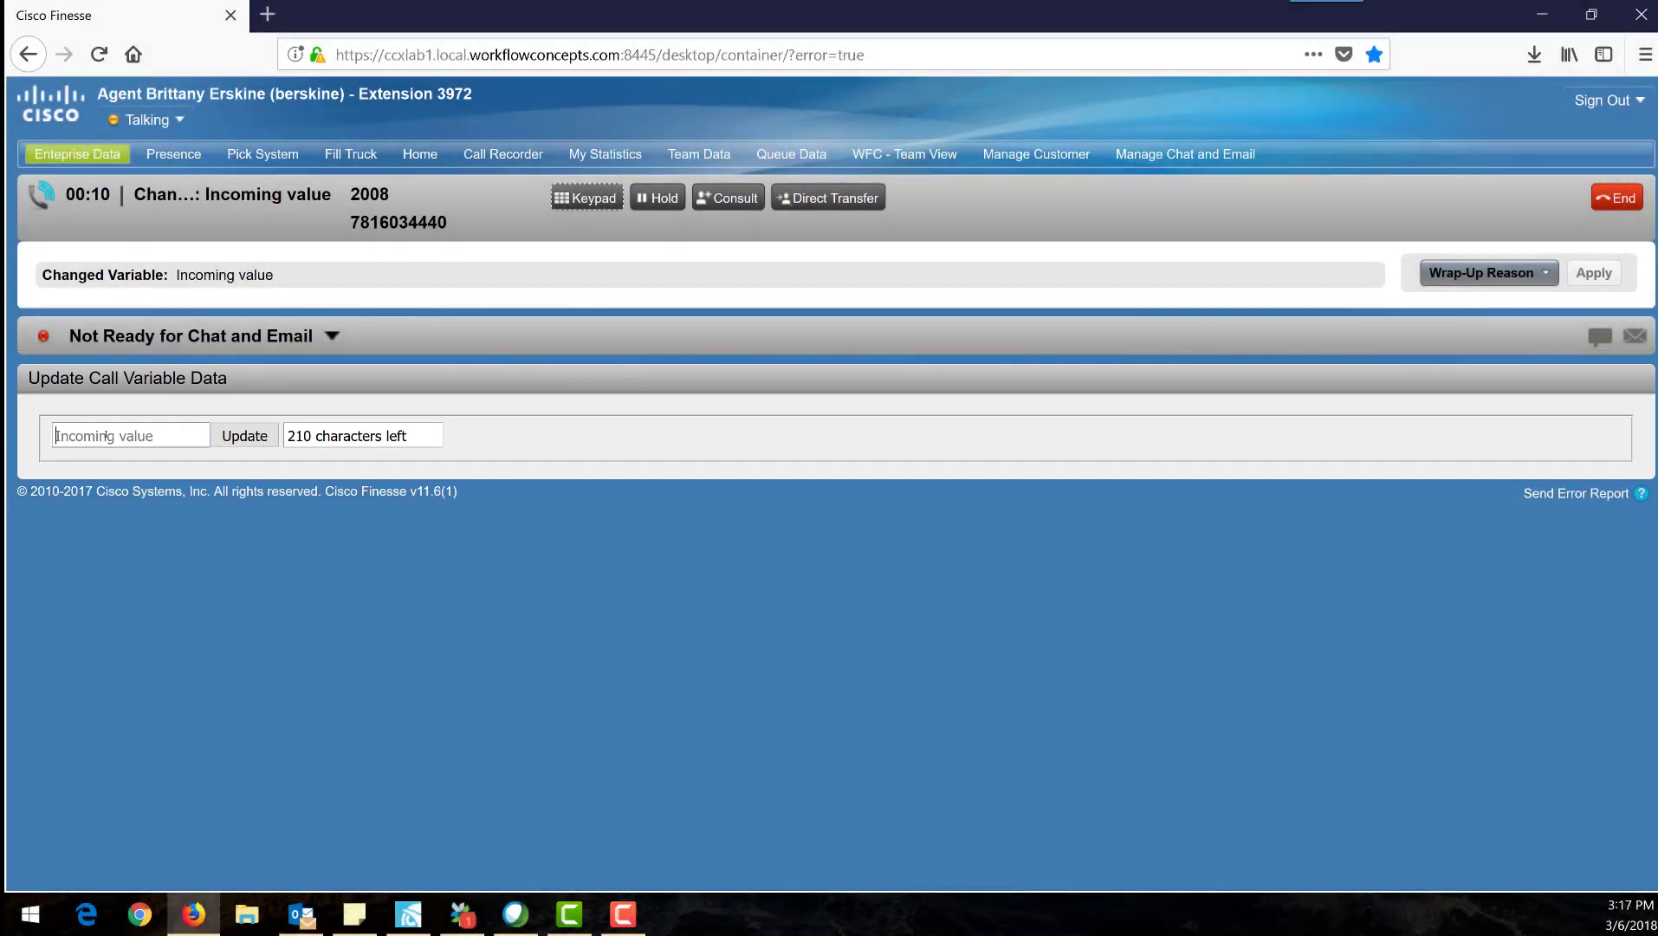
{"action": "type", "text": "Customer"}
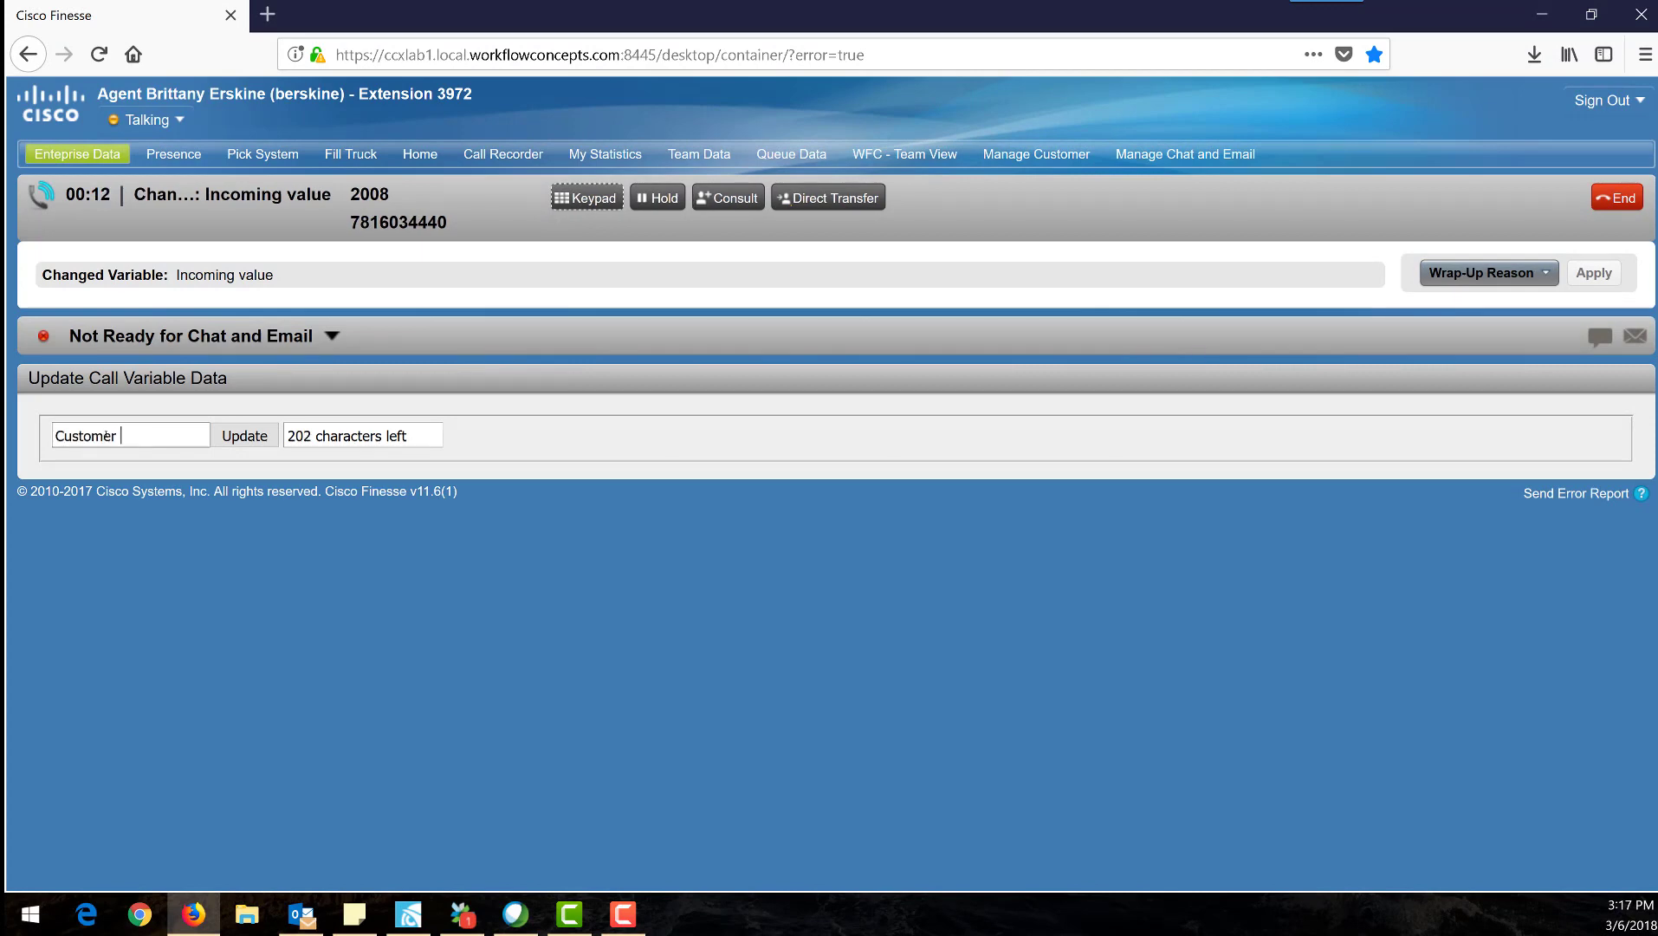
{"action": "type", "text": "authenticat"}
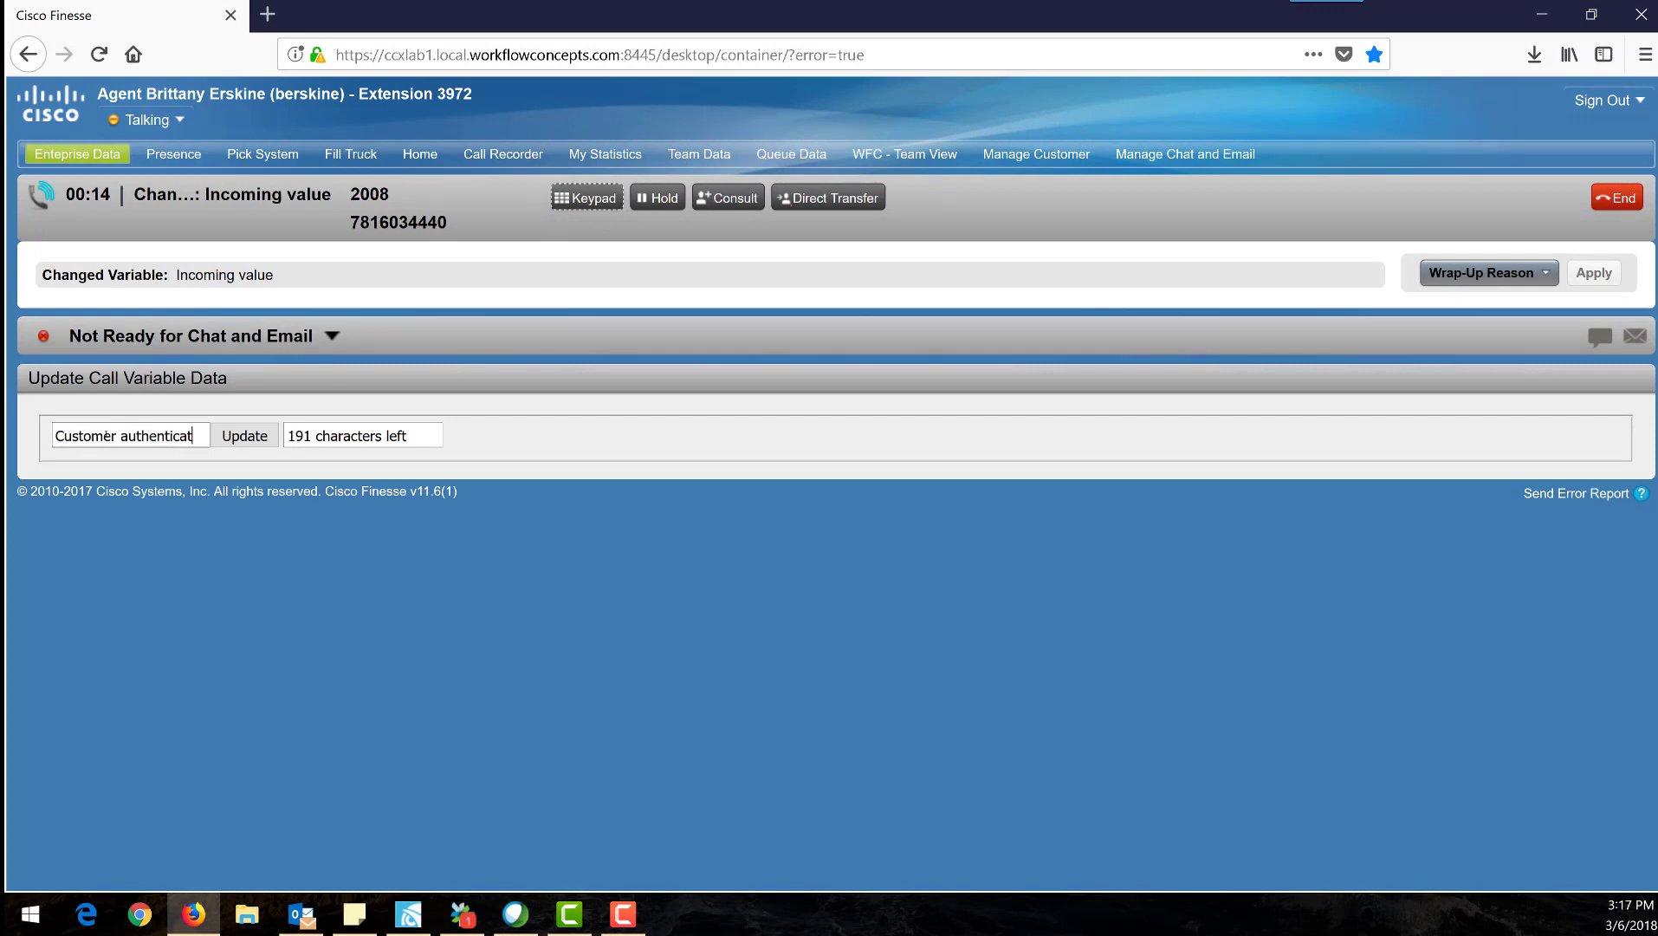
{"action": "type", "text": "ed"}
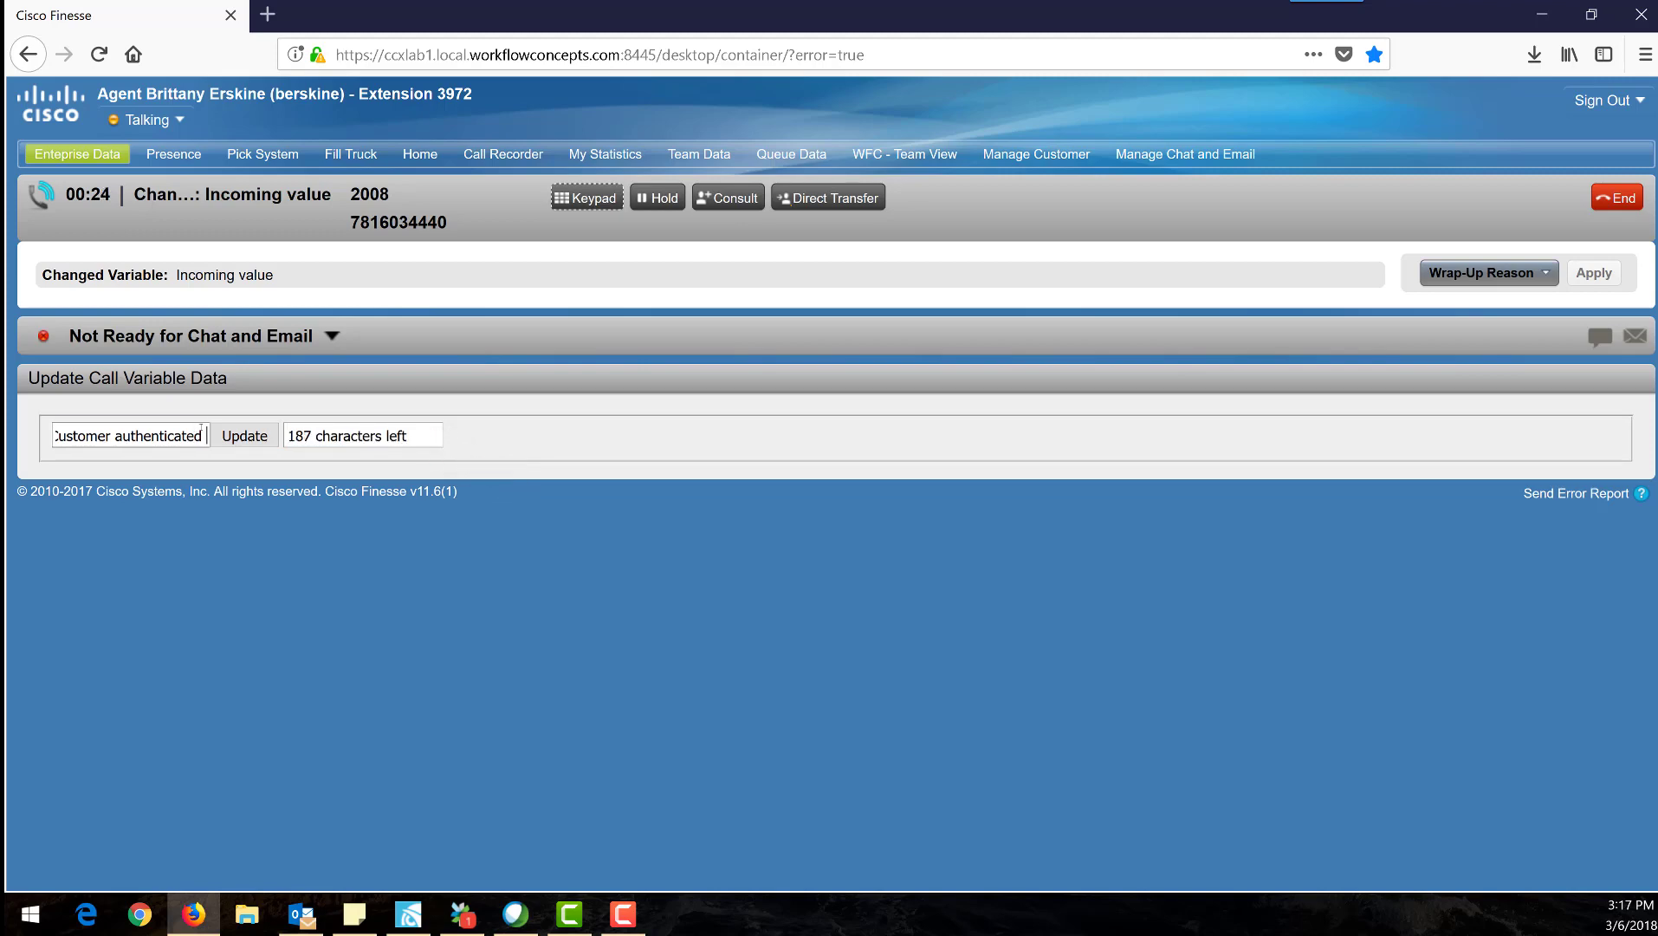
{"action": "type", "text": ", would like to"}
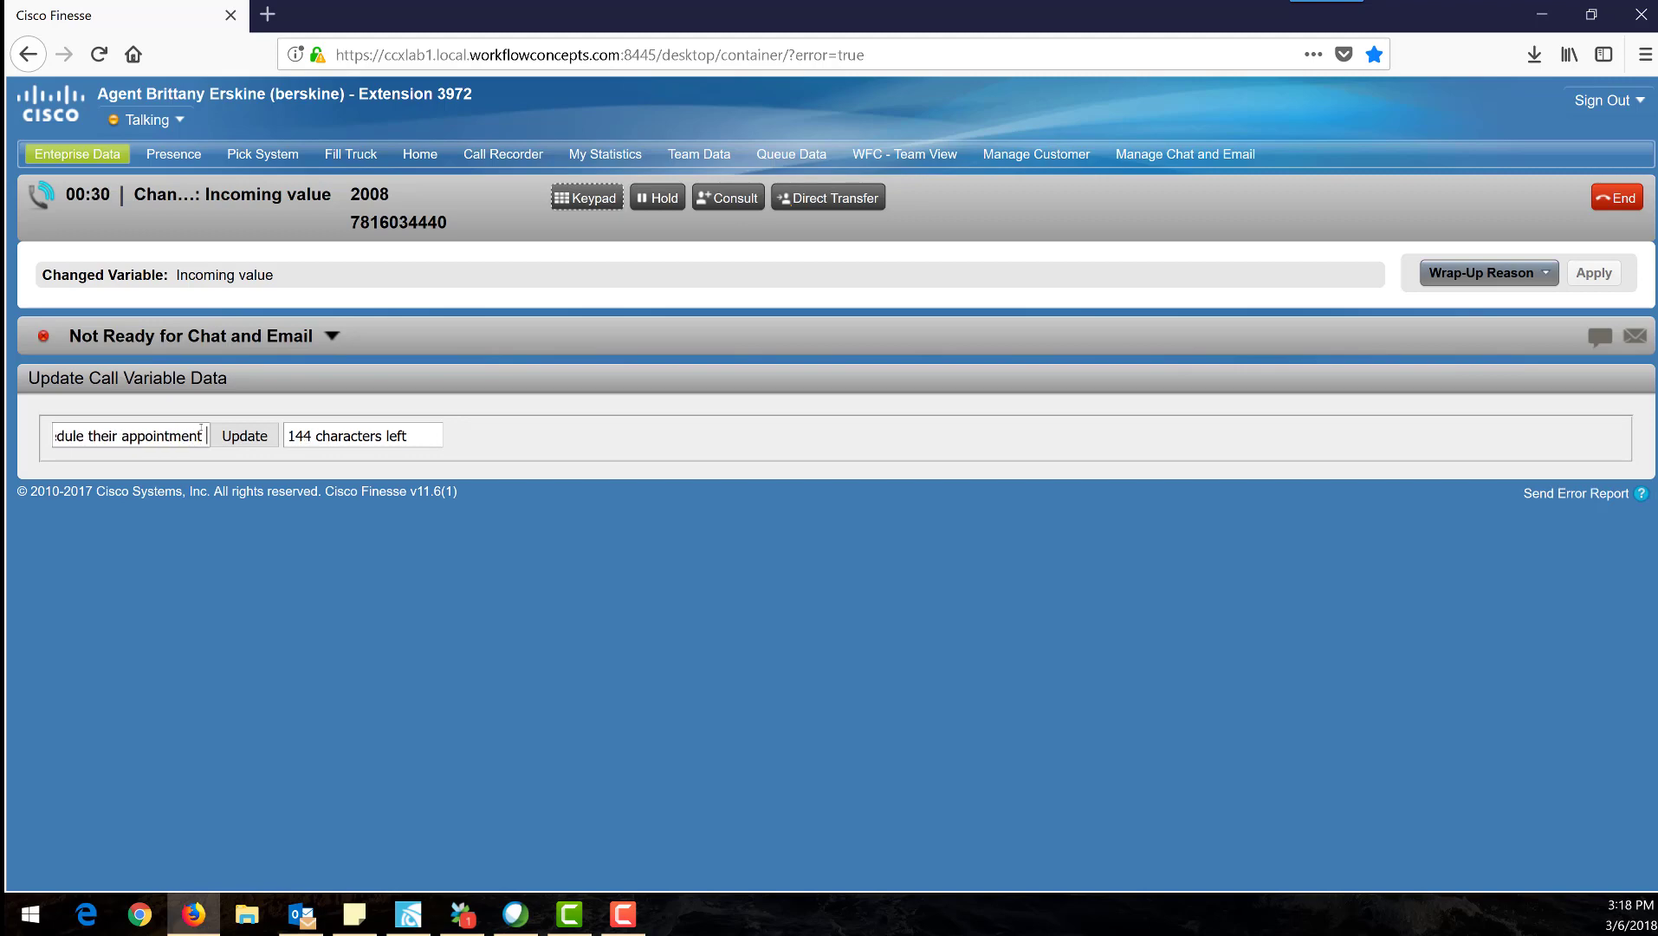
{"action": "type", "text": "for next tuesday at noon"}
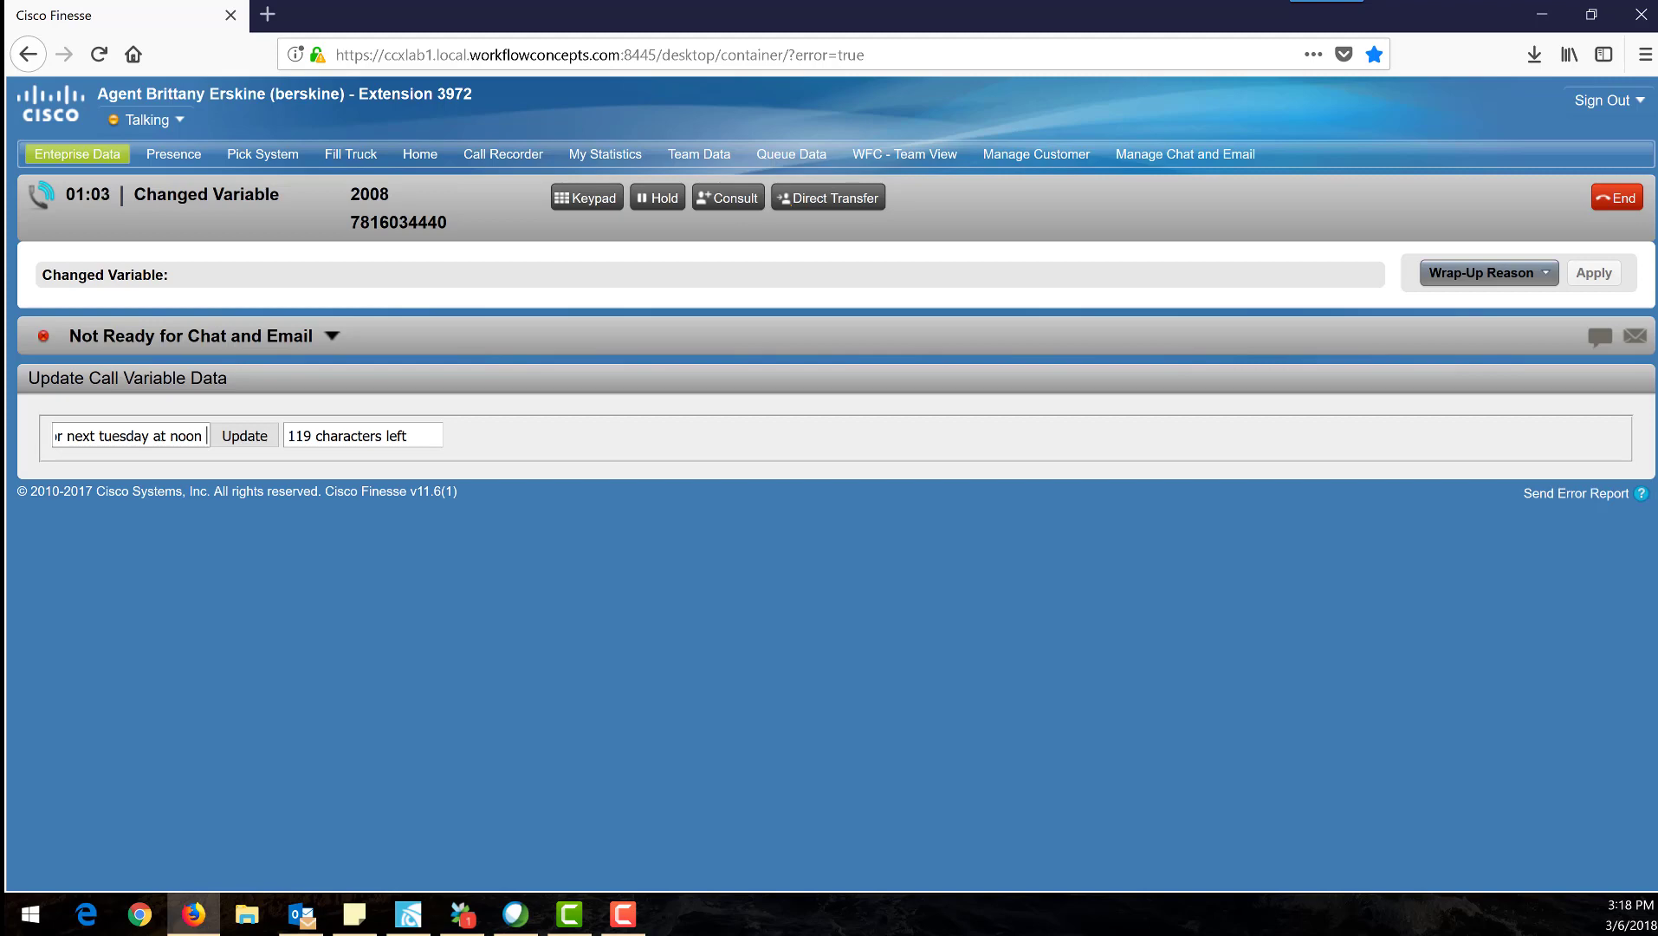
{"action": "left_click", "coordinate": [244, 435]}
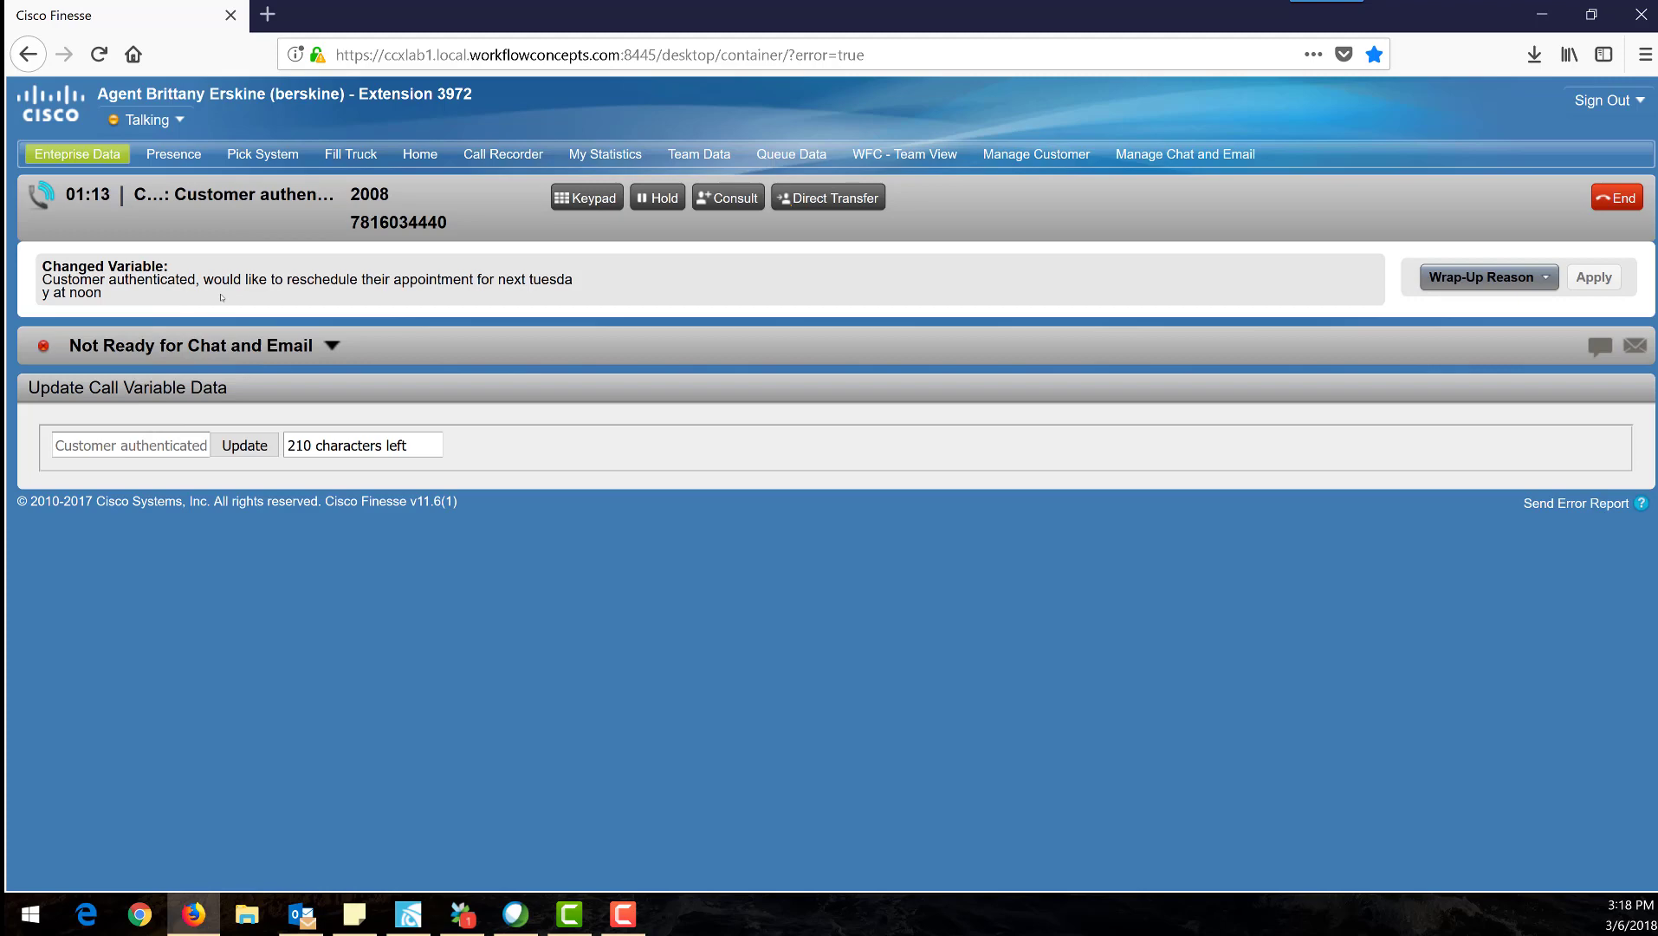
{"action": "mouse_move", "coordinate": [378, 291]}
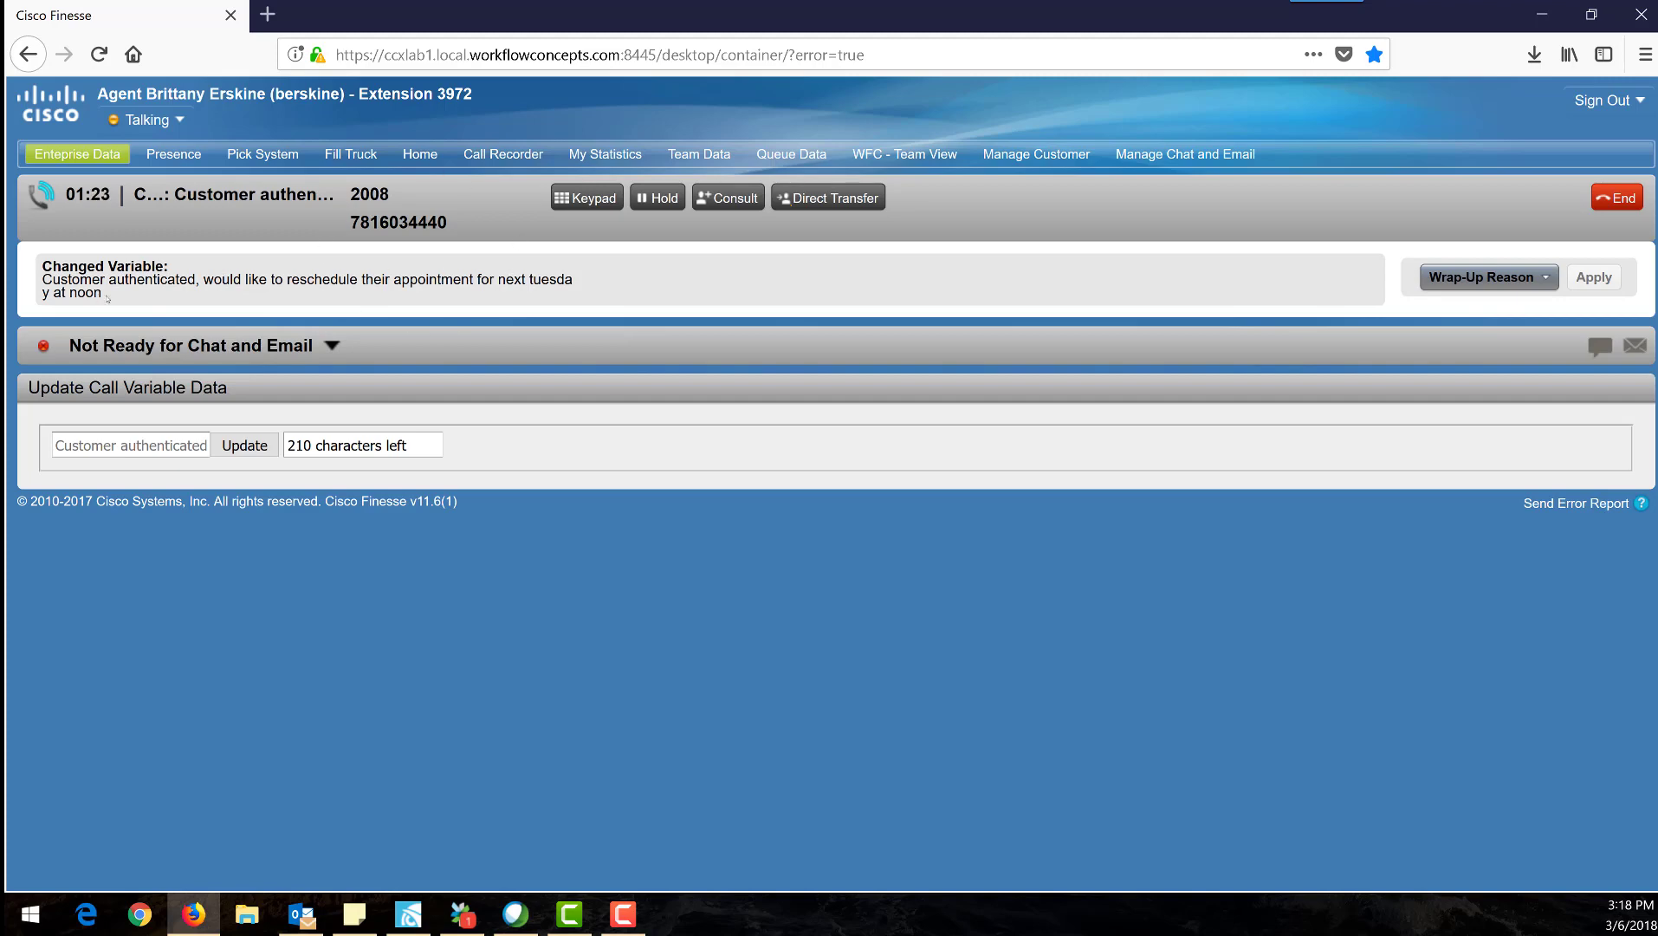
Step: Review the changed variable note before the call rings on the supervisor's desktop
{"action": "left_click_drag", "start_coordinate": [38, 265], "coordinate": [96, 293]}
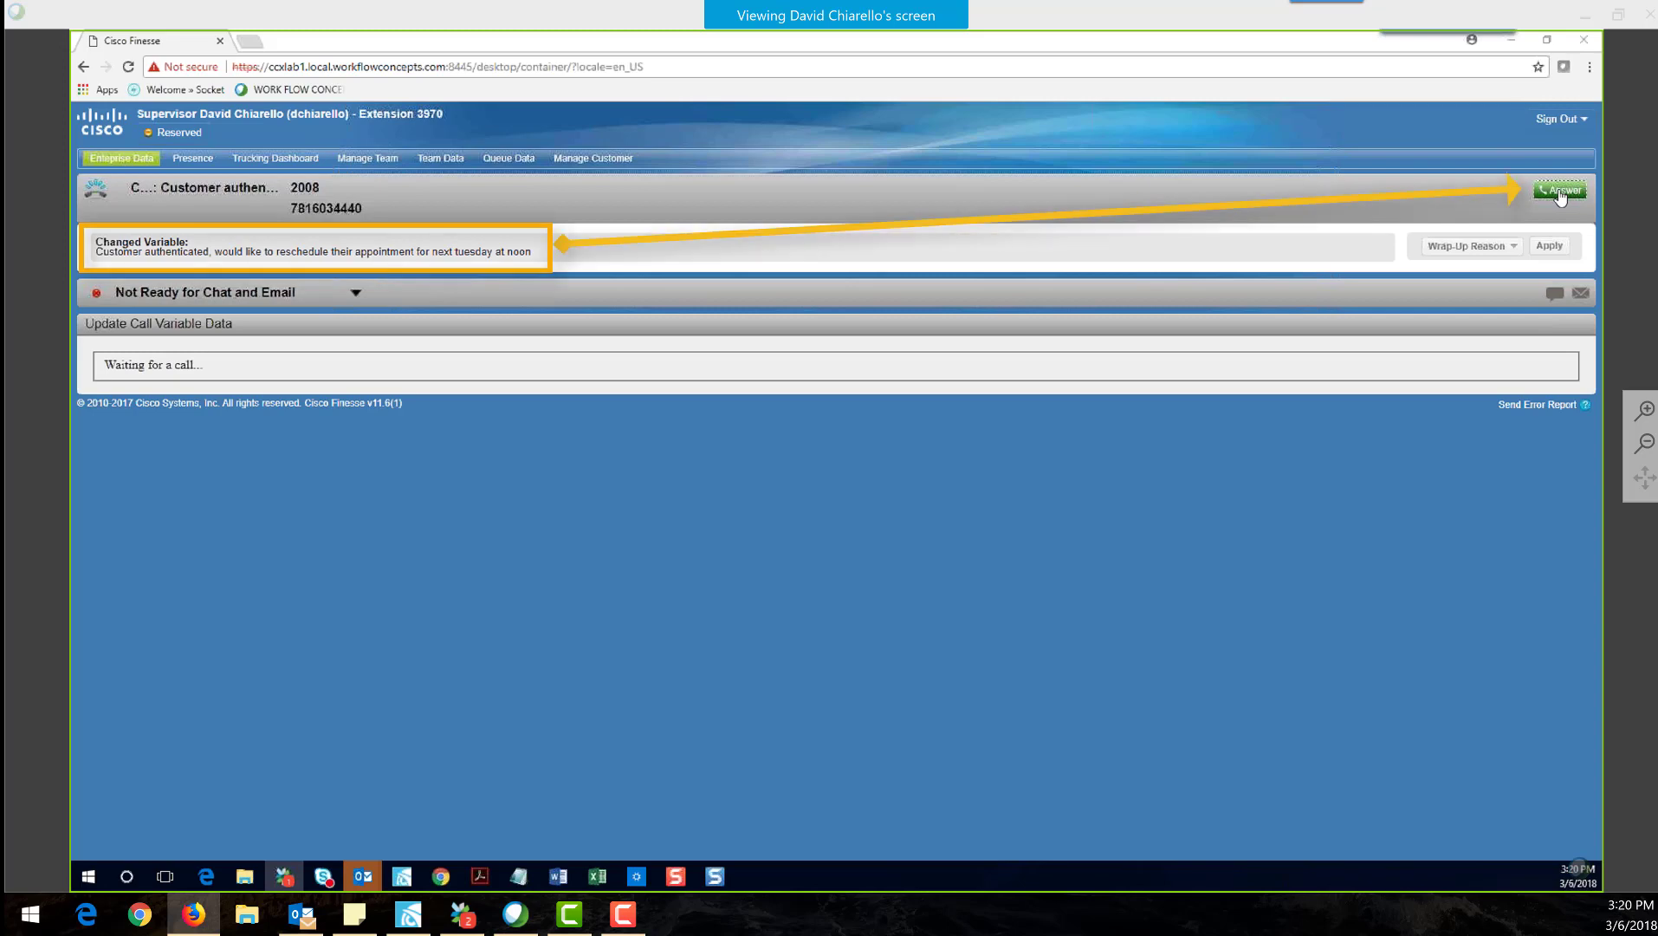
Step: Answer the transferred call on the supervisor's desktop with the rescheduling note shown
{"action": "left_click", "coordinate": [1560, 189]}
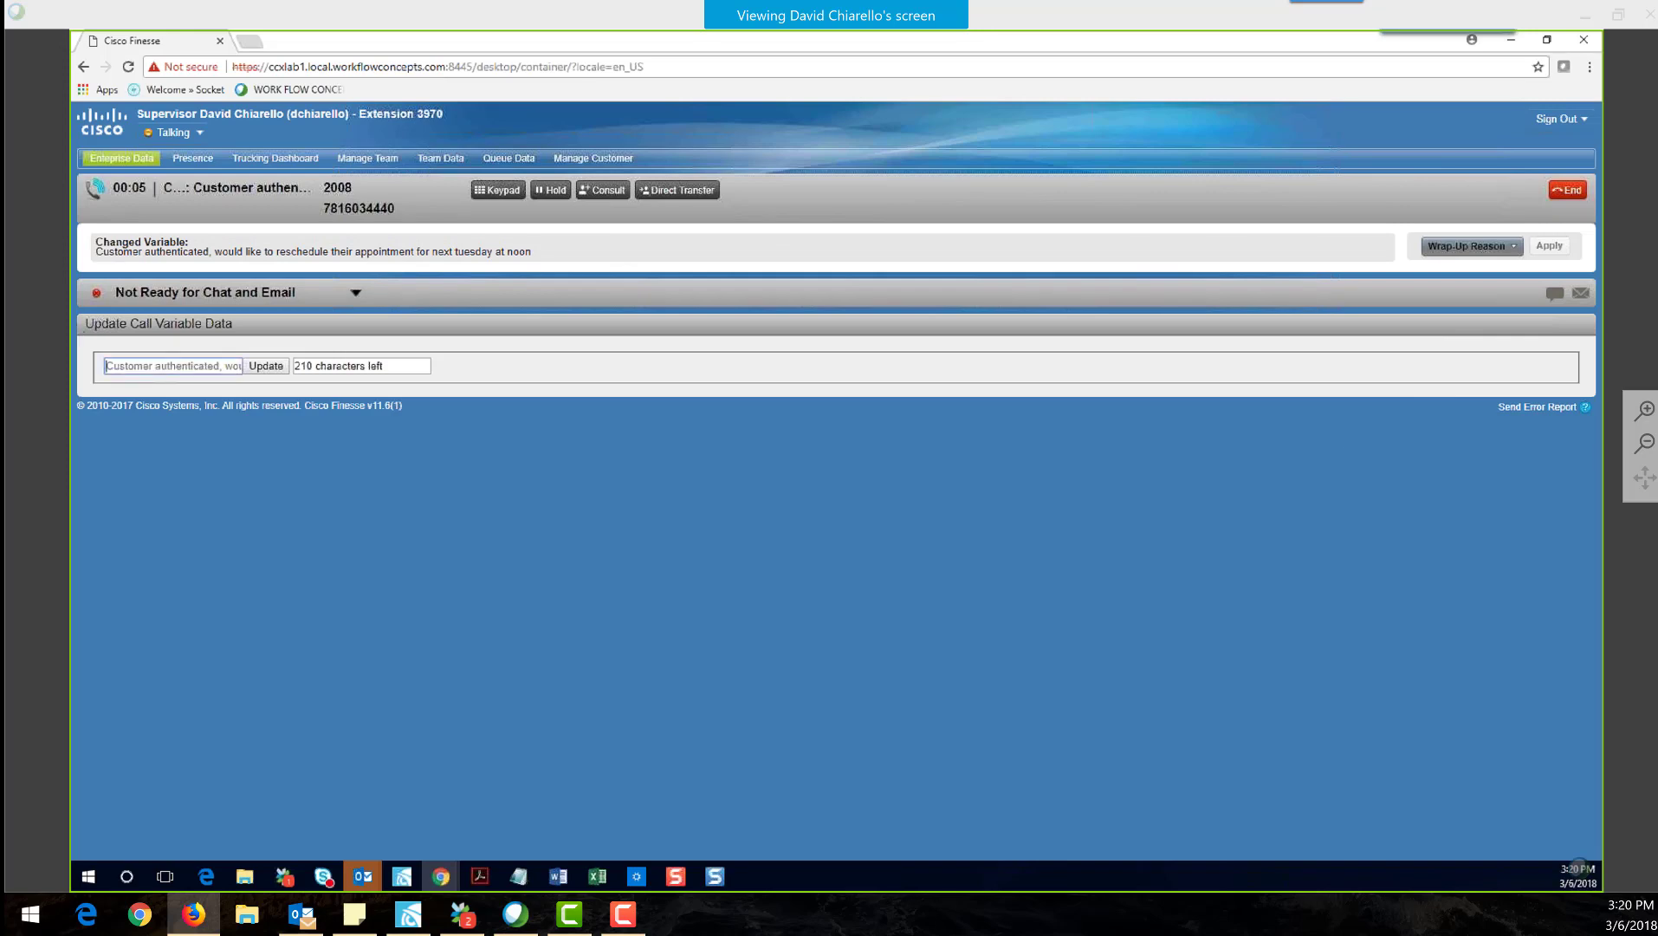
Step: Update the call note to 'Customer all set, transferring back to support.' and start a Direct Transfer
{"action": "type", "text": "Custo"}
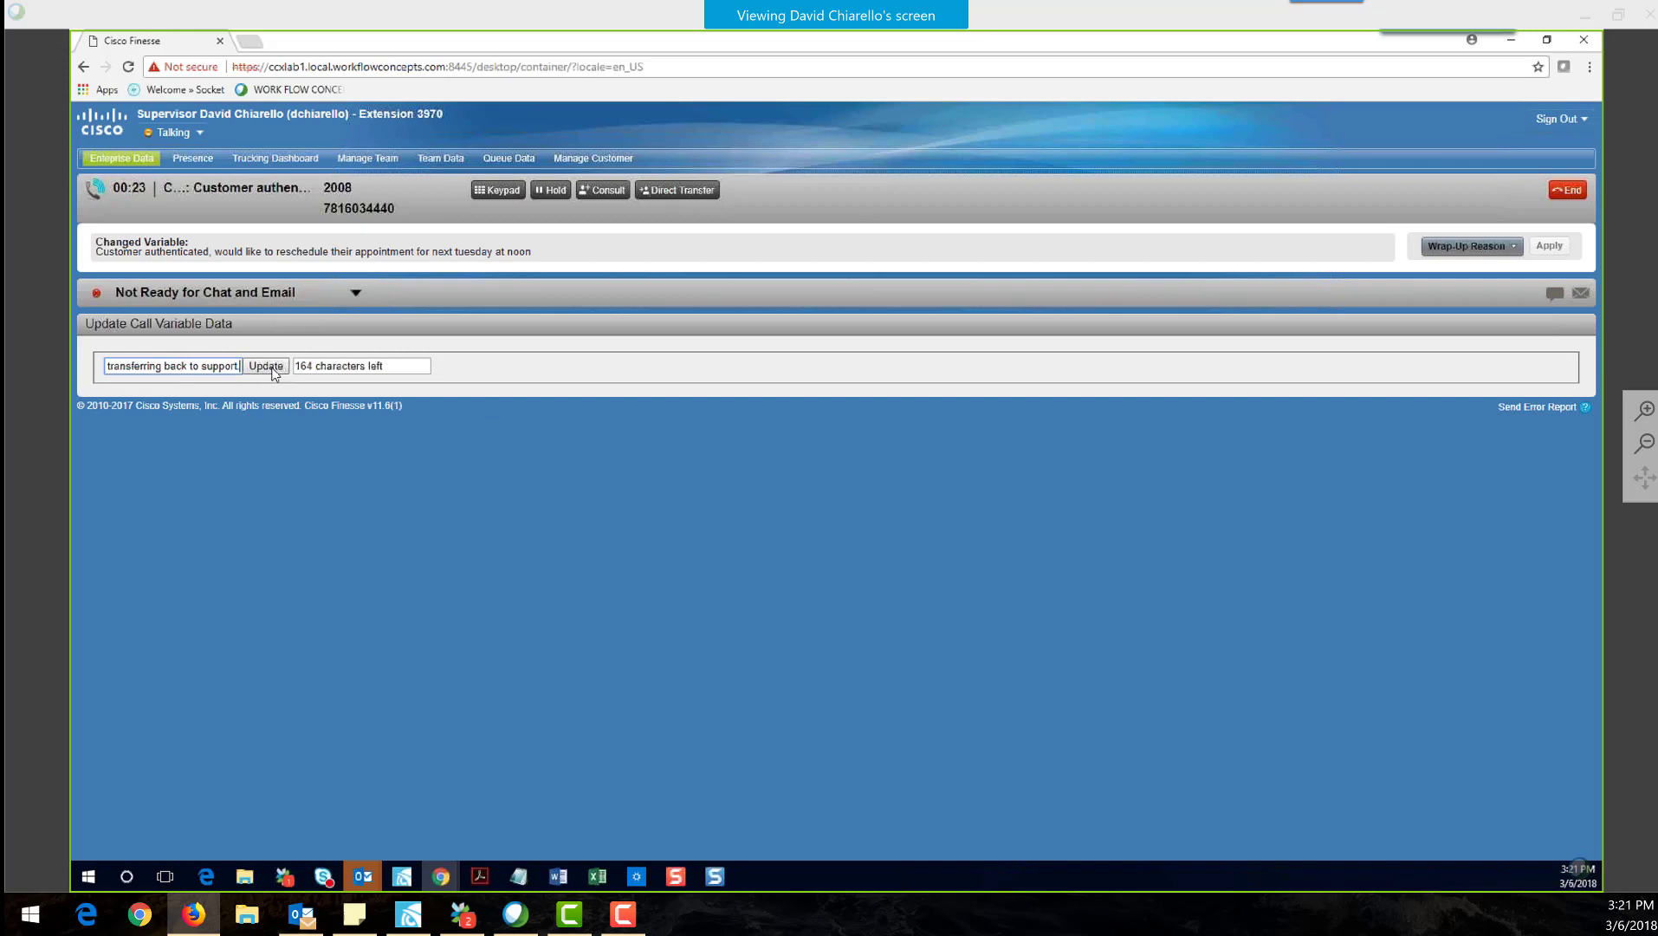
{"action": "left_click", "coordinate": [266, 366]}
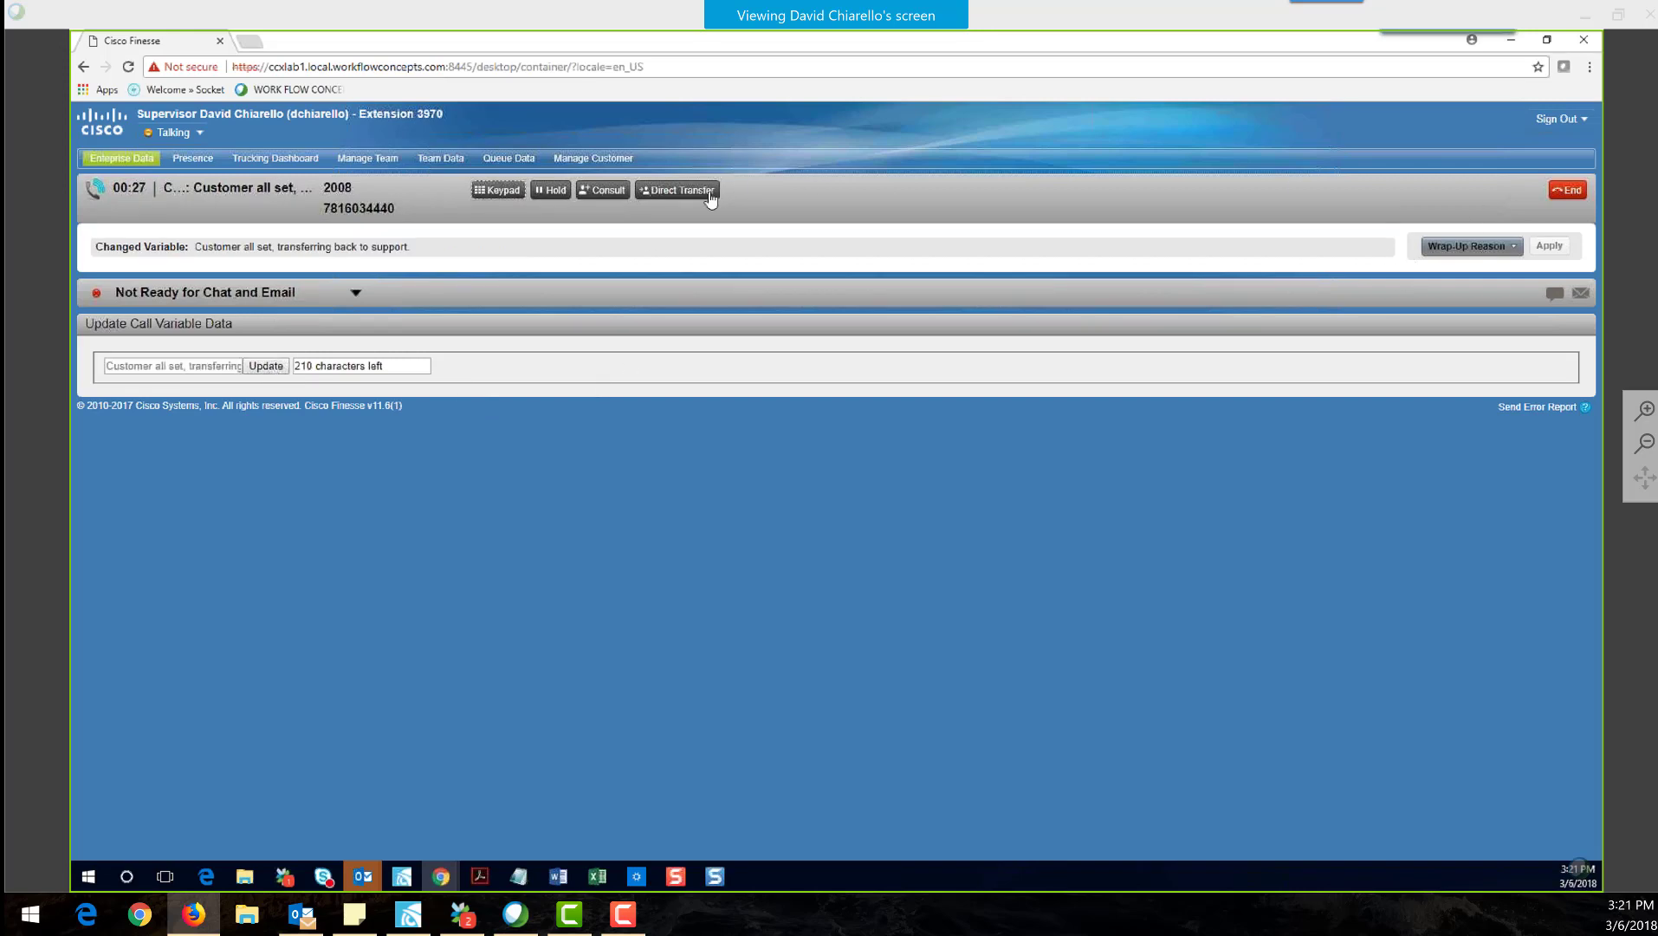
{"action": "left_click", "coordinate": [676, 189]}
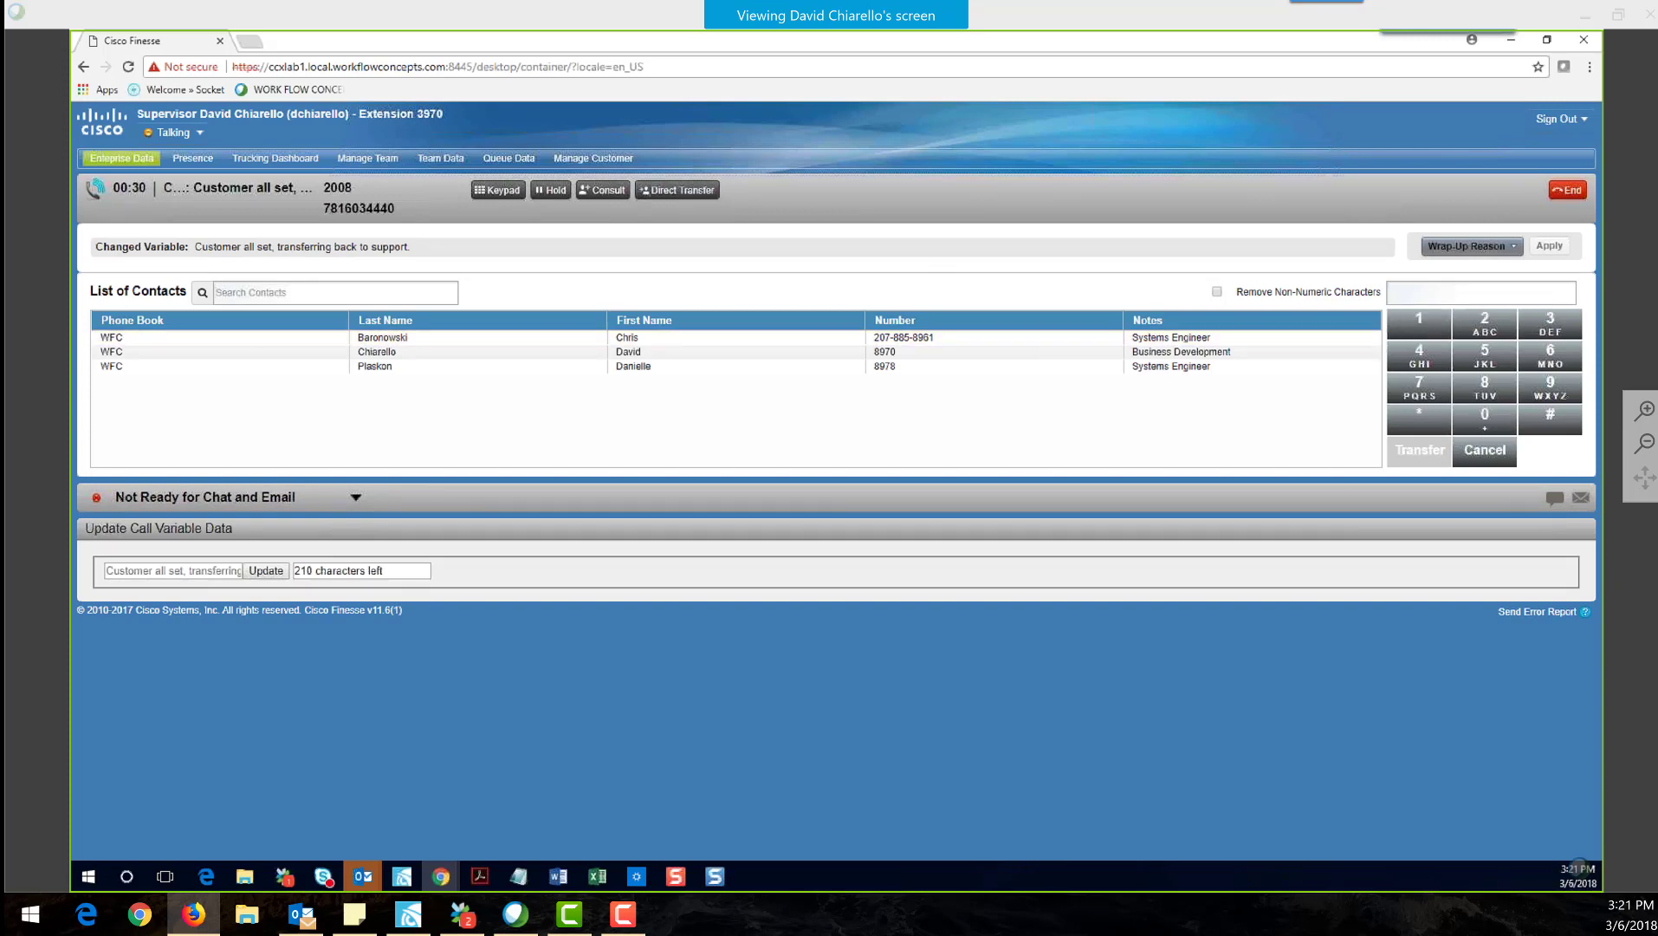
Step: Enter the agent's extension (3) on the dial pad to transfer the call back
{"action": "type", "text": "3"}
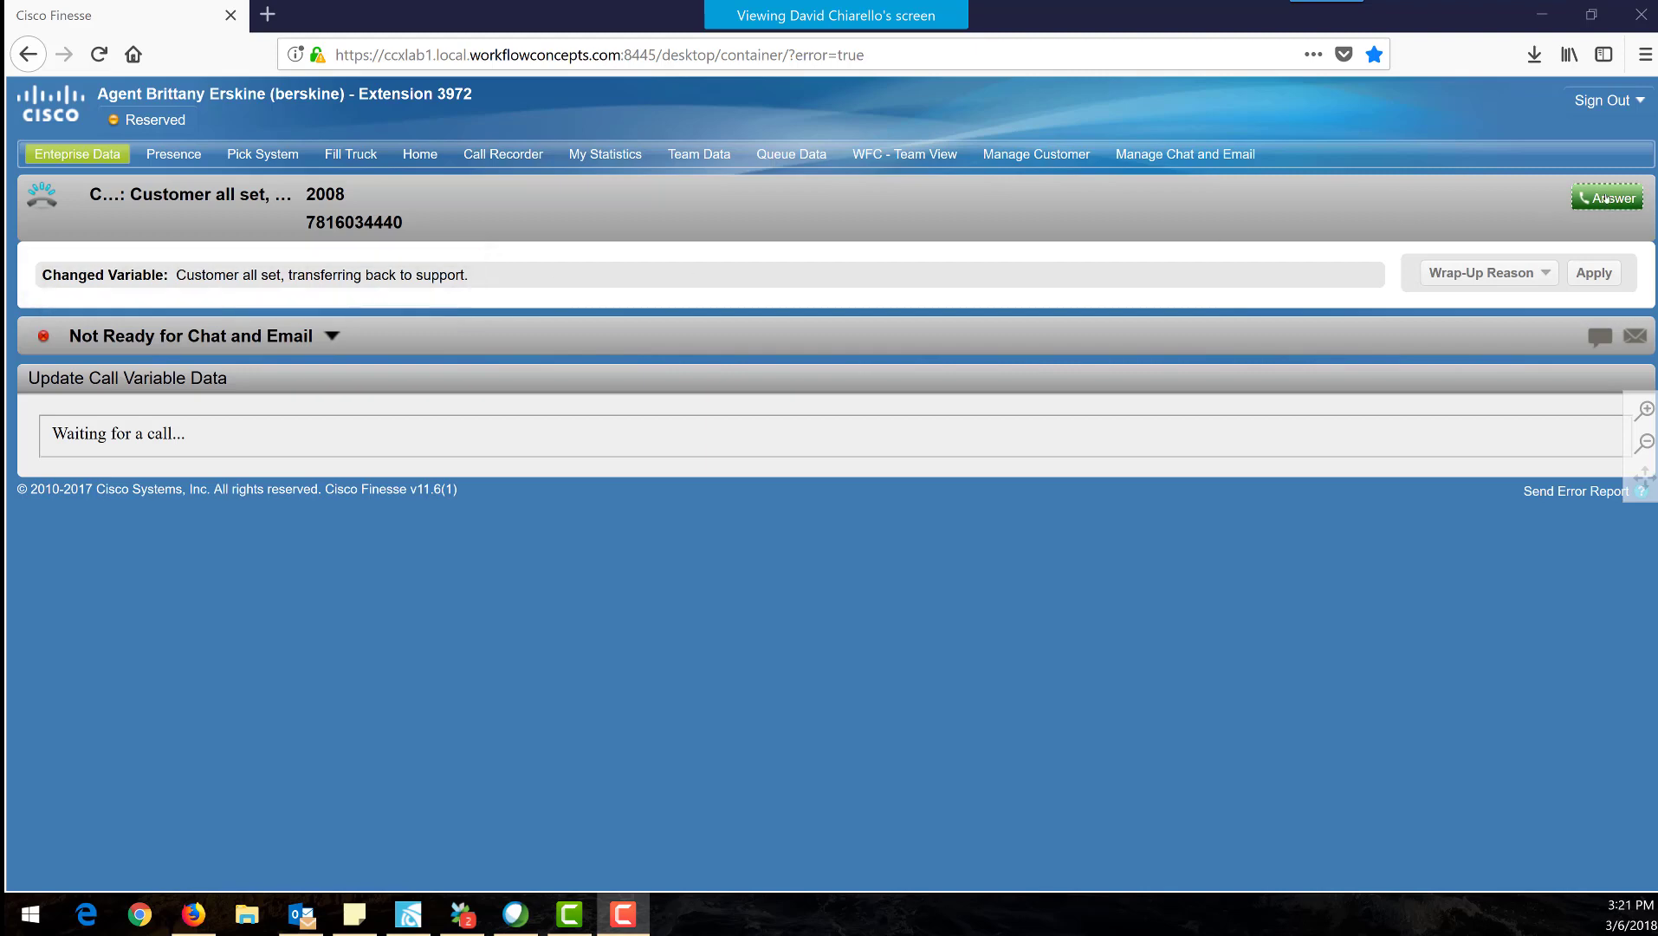
Step: Answer the returned call as the agent, then end it leaving the agent Ready
{"action": "left_click", "coordinate": [1606, 197]}
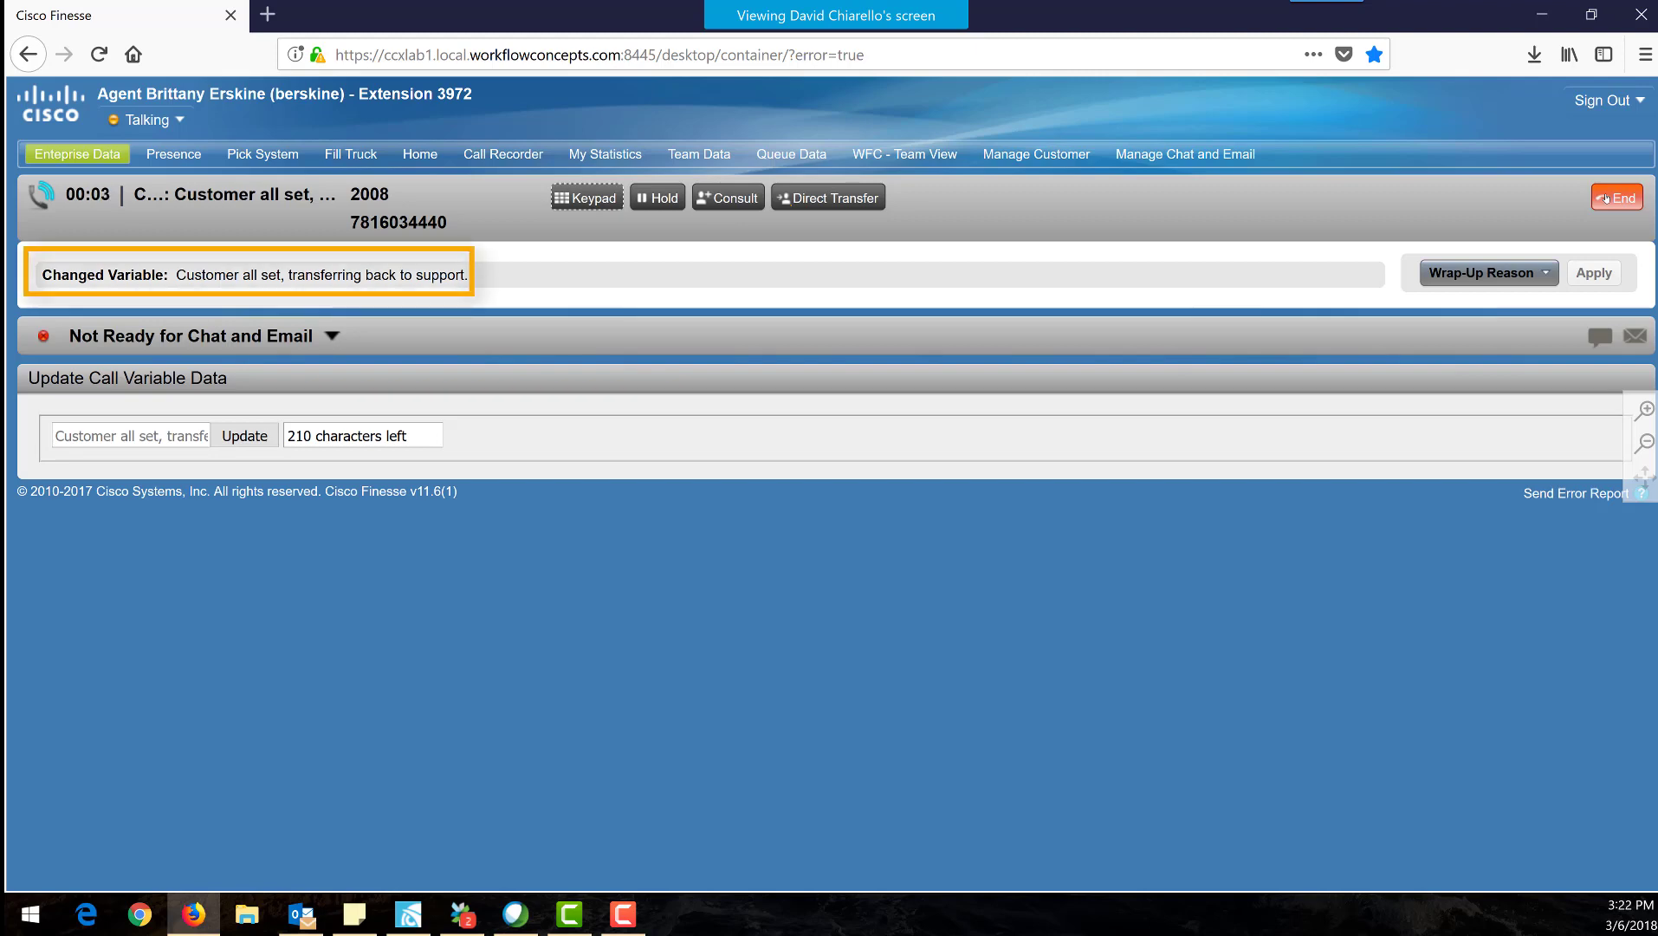
{"action": "left_click", "coordinate": [1618, 197]}
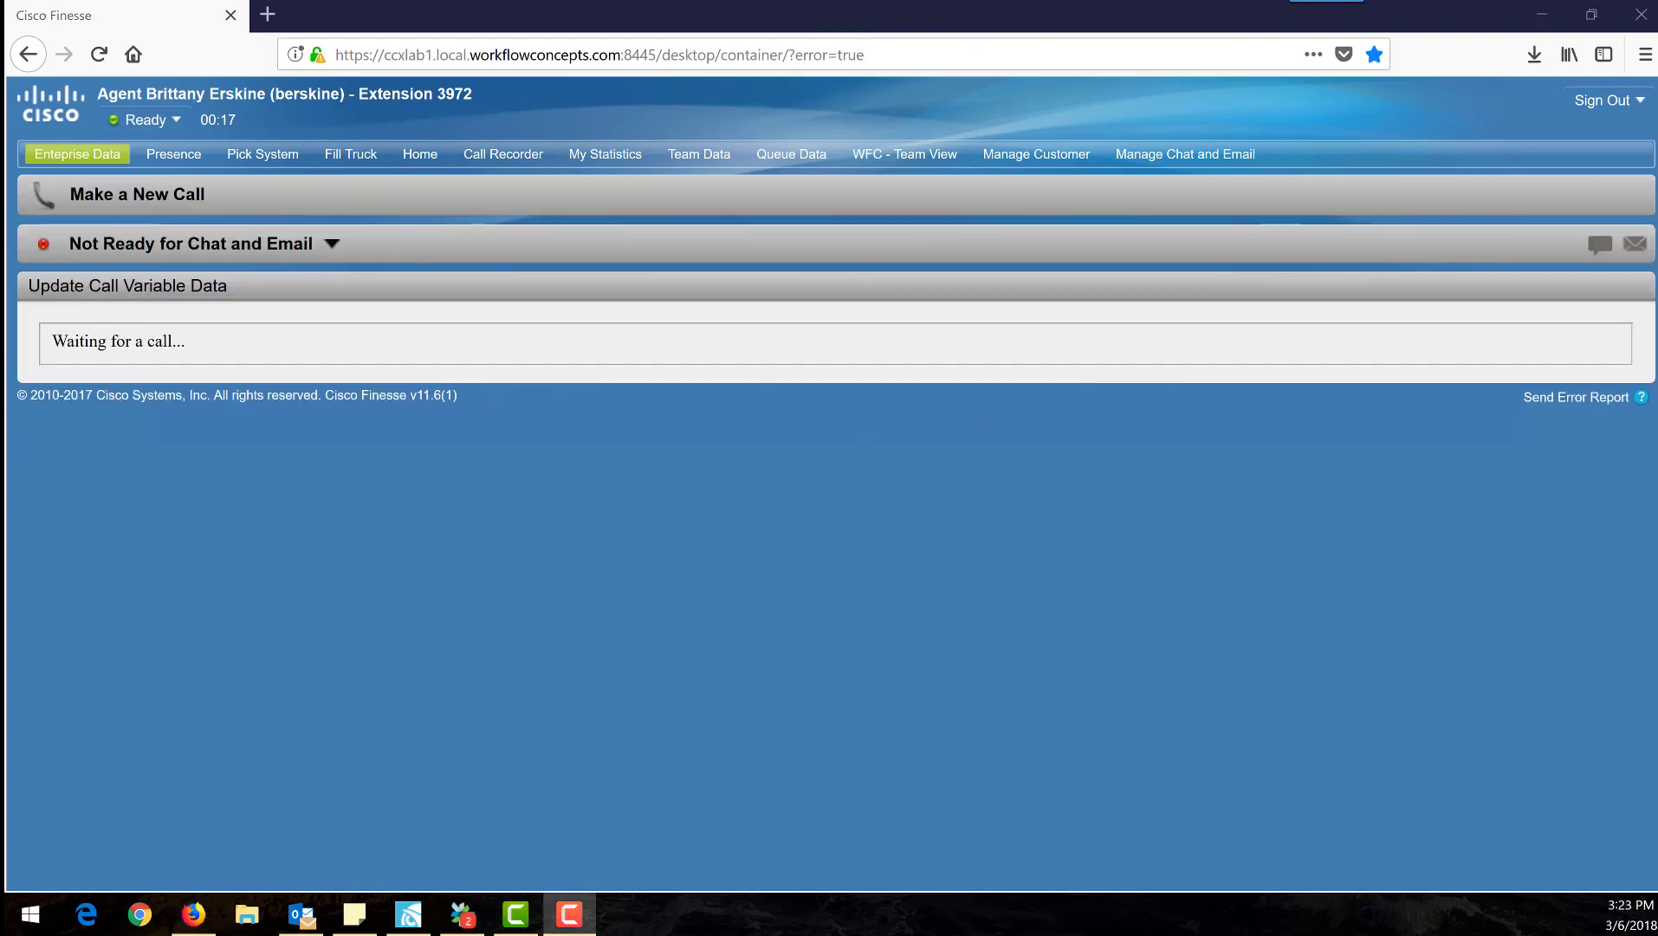